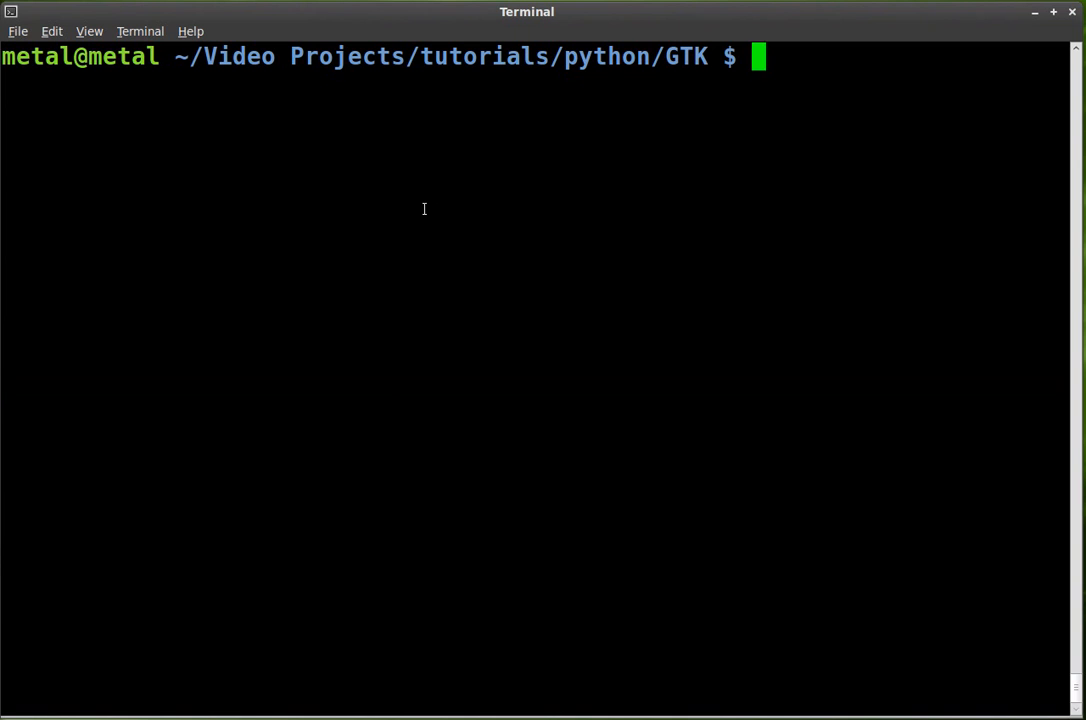
Step: Run ./win.py from the shell to open its GTK window
type("./win.py")
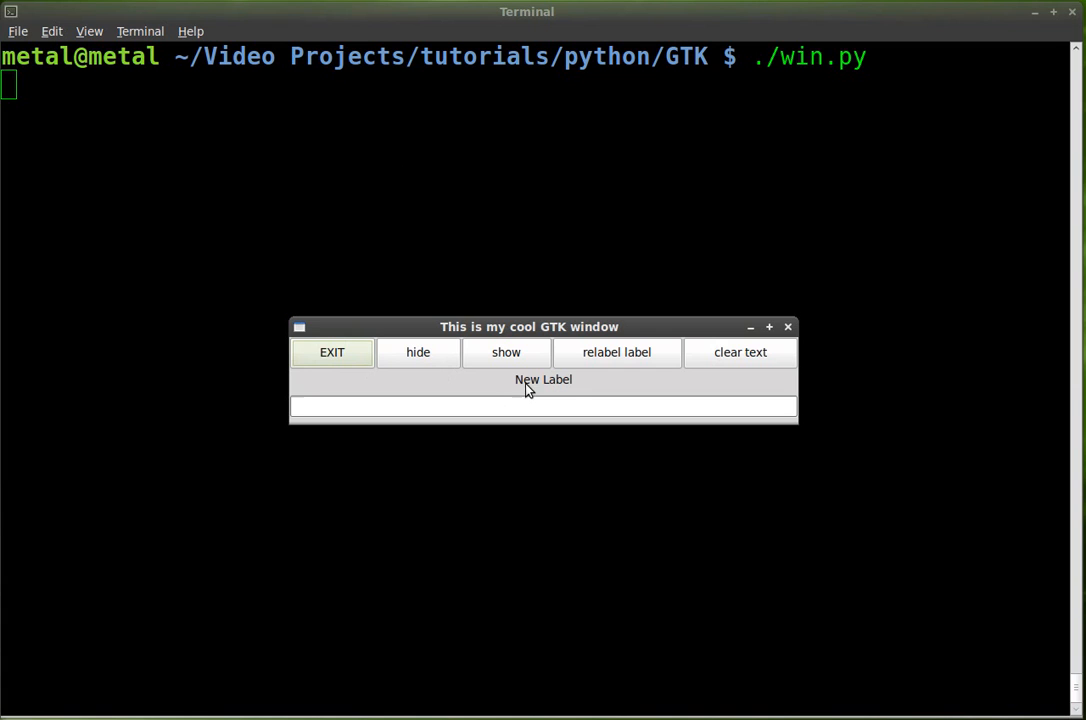
Step: Type 'sdgdfgdsfgsdfg' into the text field to test title updates, then exit the window
left_click(543, 406)
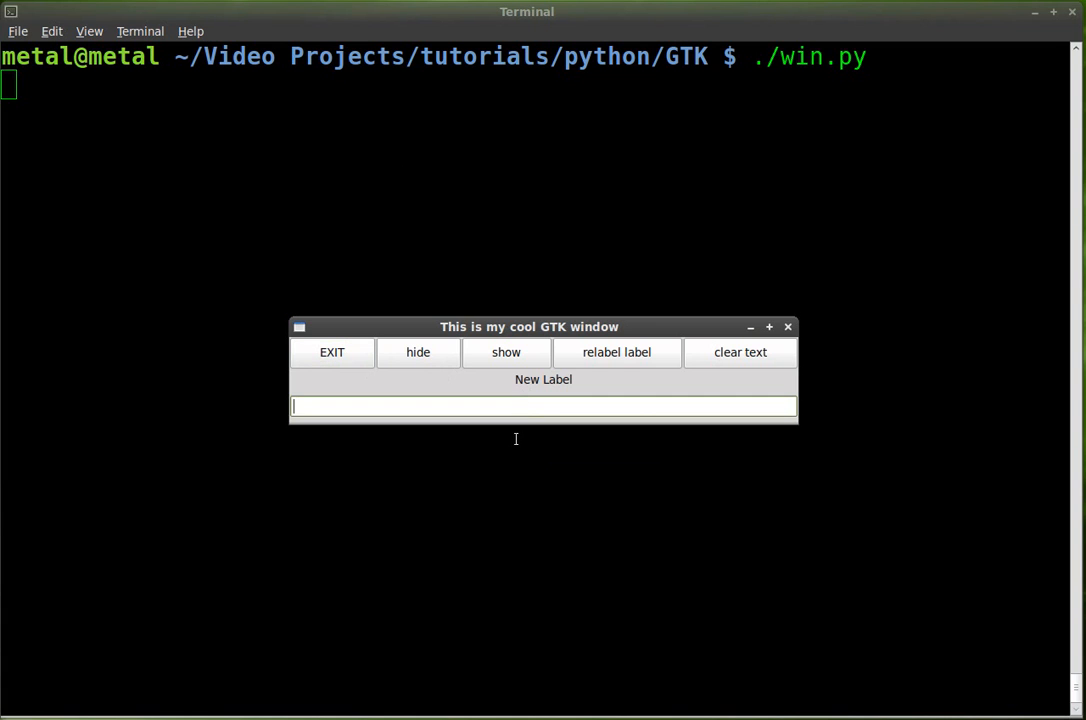
type("sdgdfgdsfgsdfg")
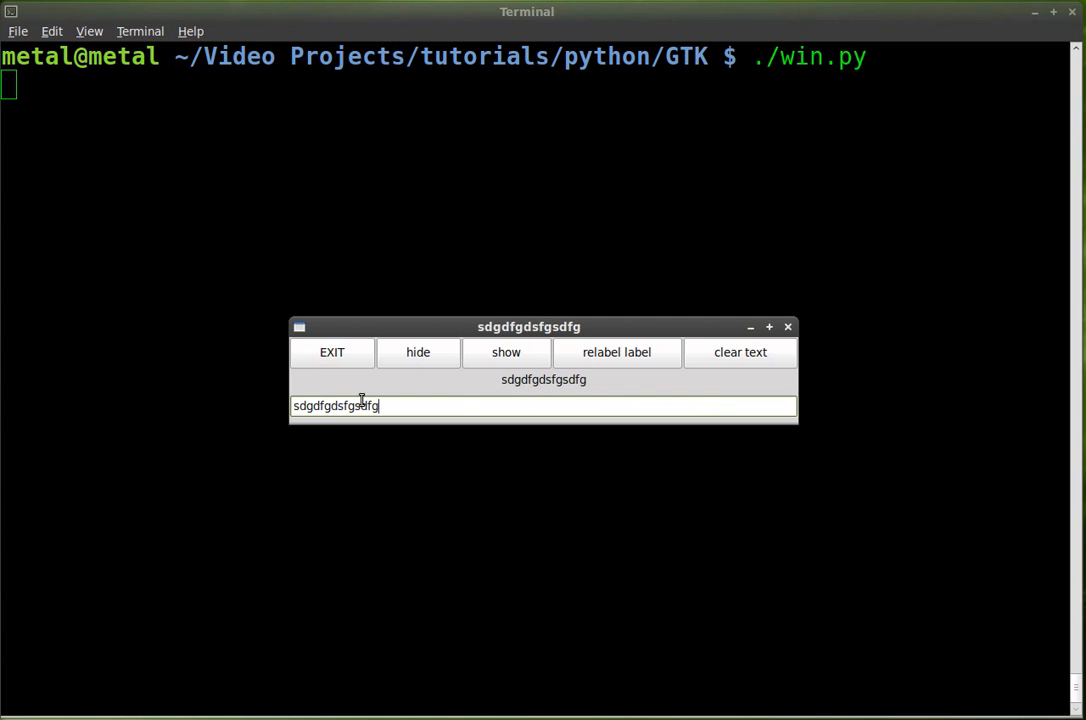
mouse_move(400, 405)
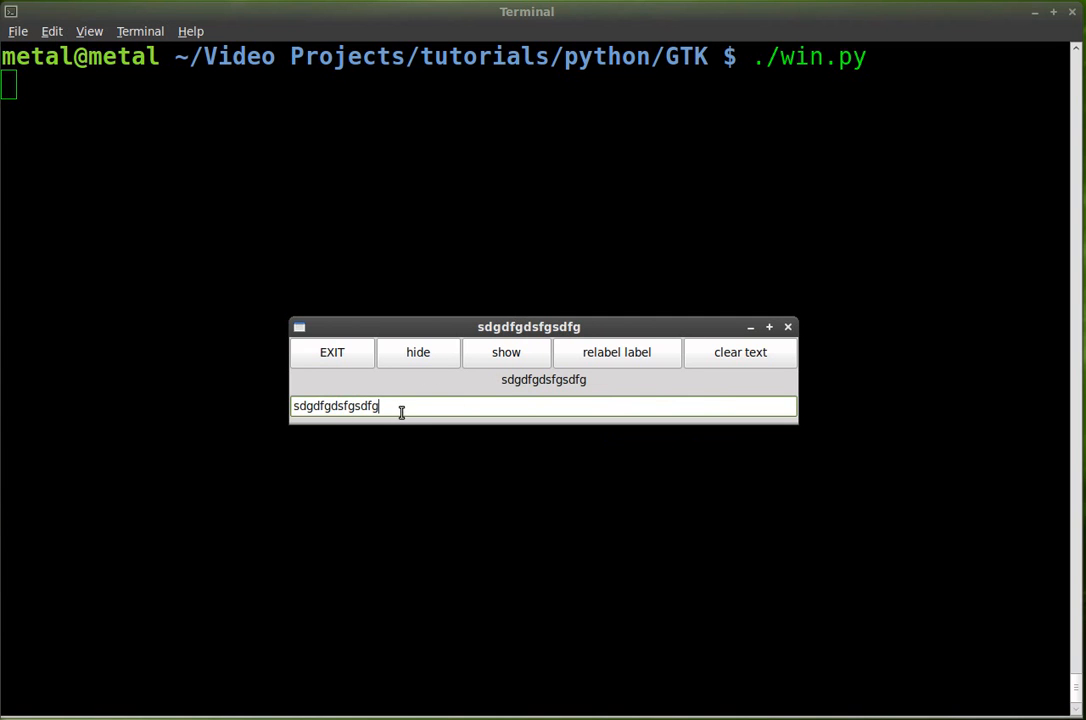
mouse_move(445, 406)
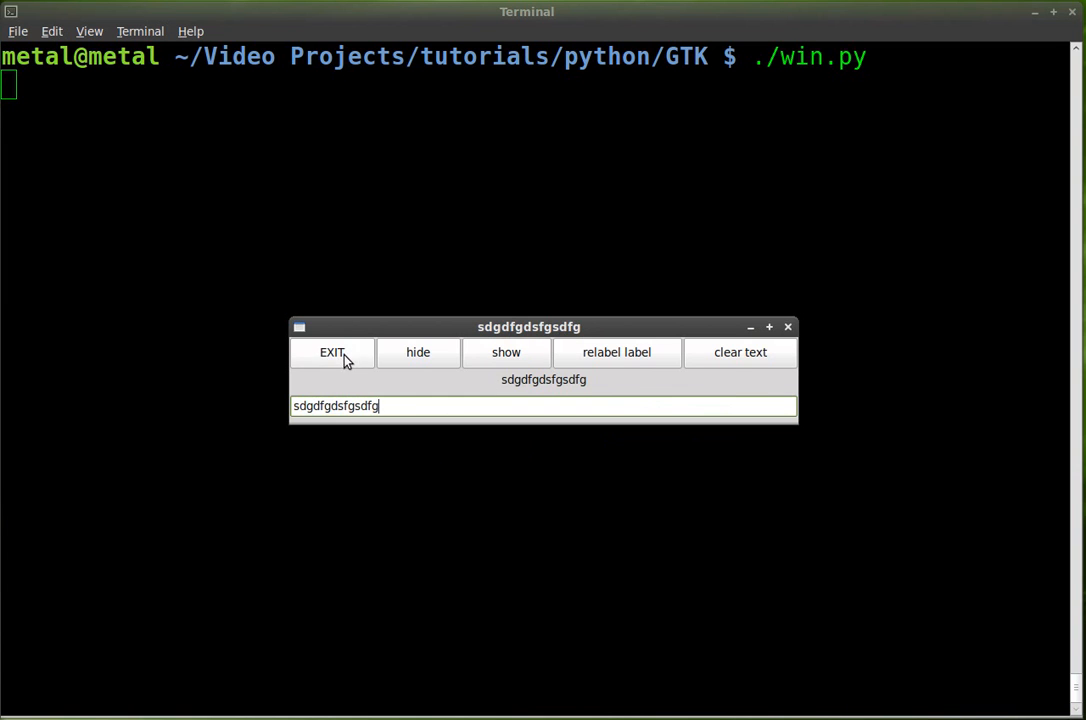
left_click(331, 352)
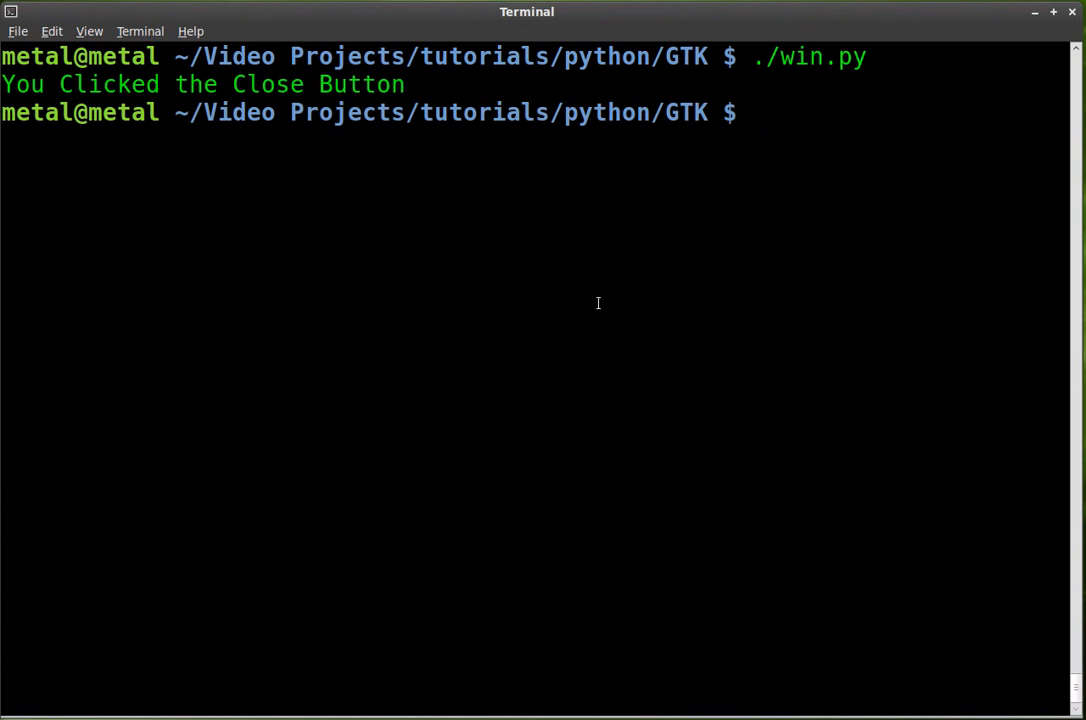
Step: Open win.py in vim and delete self.textbox from textchange's set_title line
type("vim win.py")
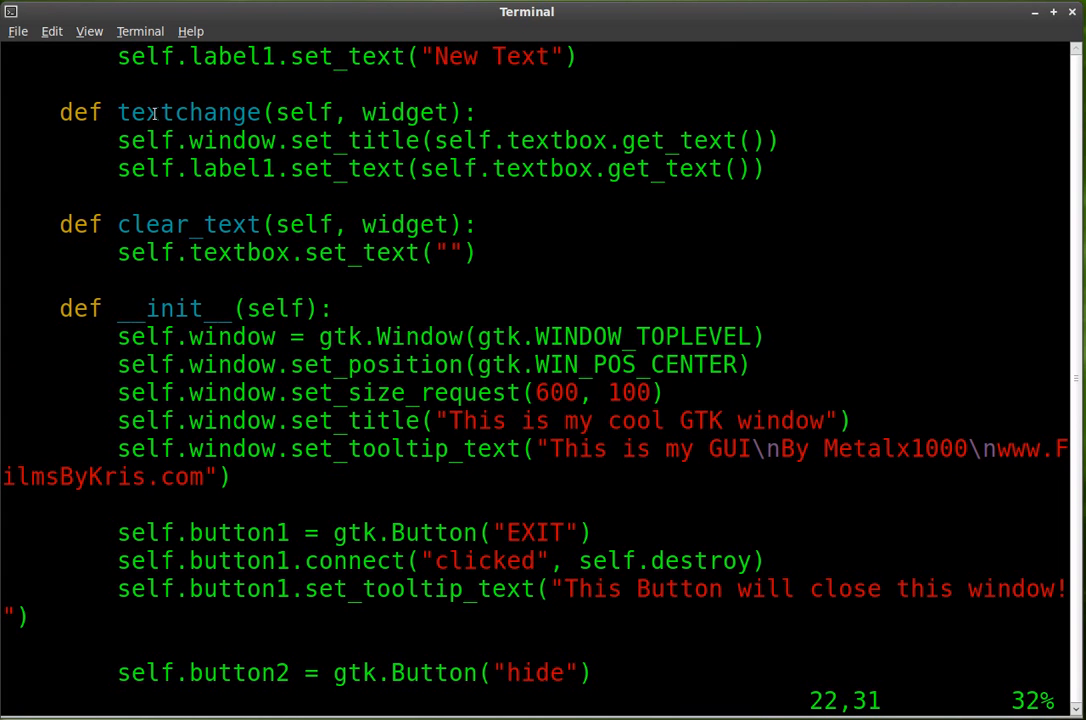
mouse_move(565, 168)
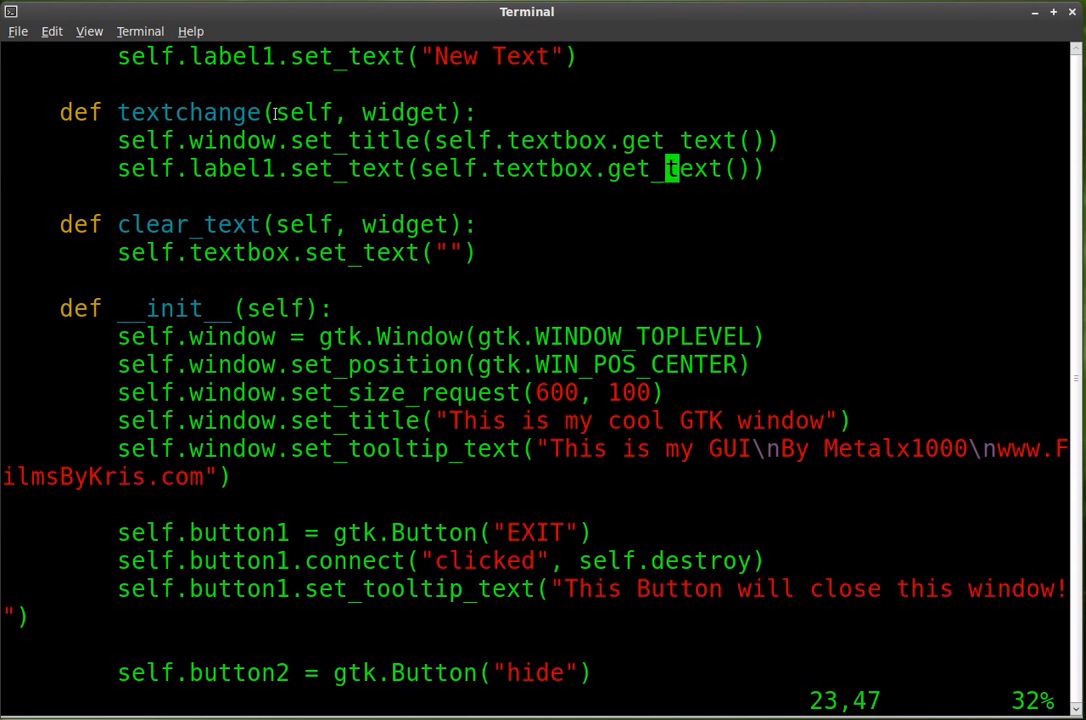
double_click(404, 112)
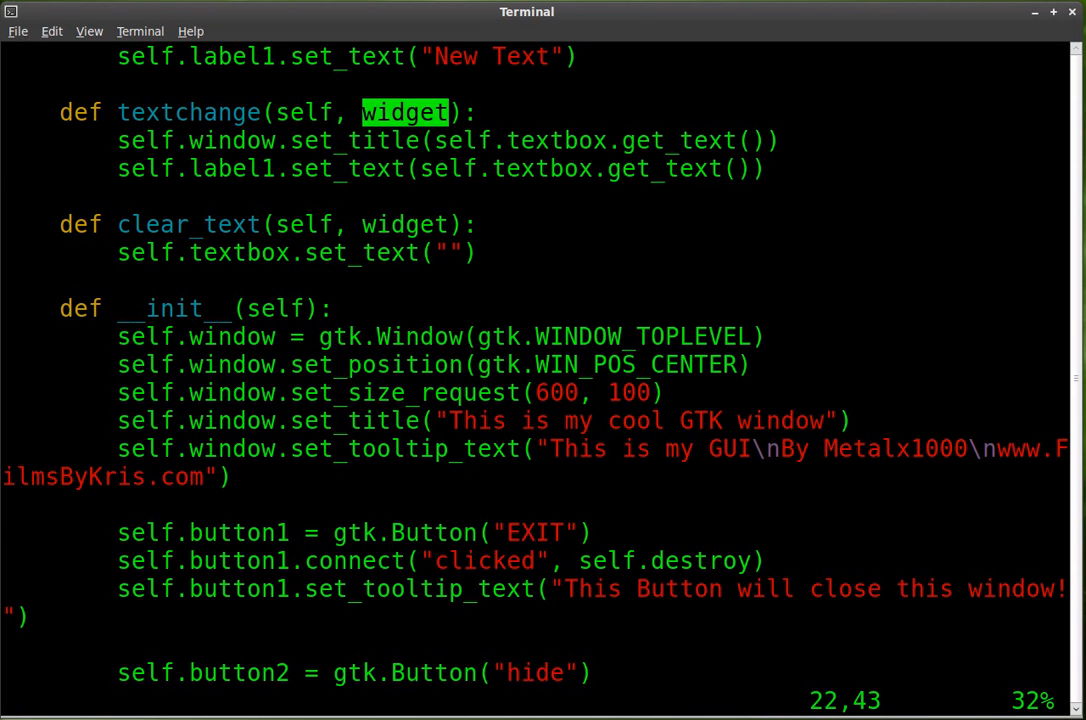
key("i")
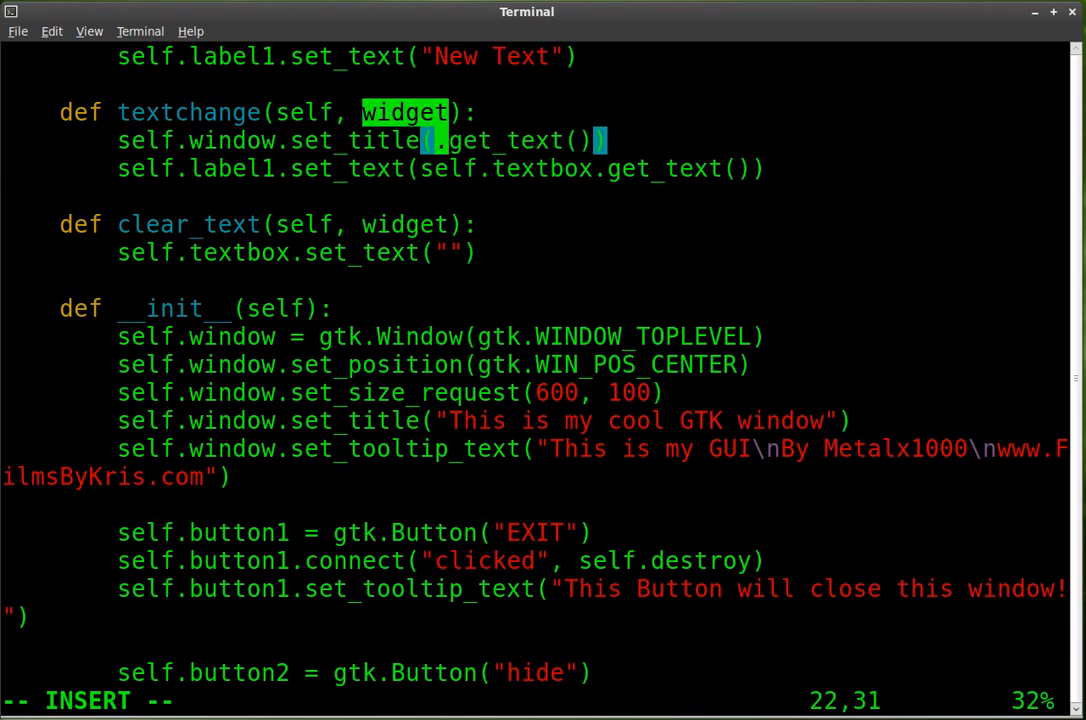
Step: Replace self.textbox with widget on both set_title and set_text lines
type("widget")
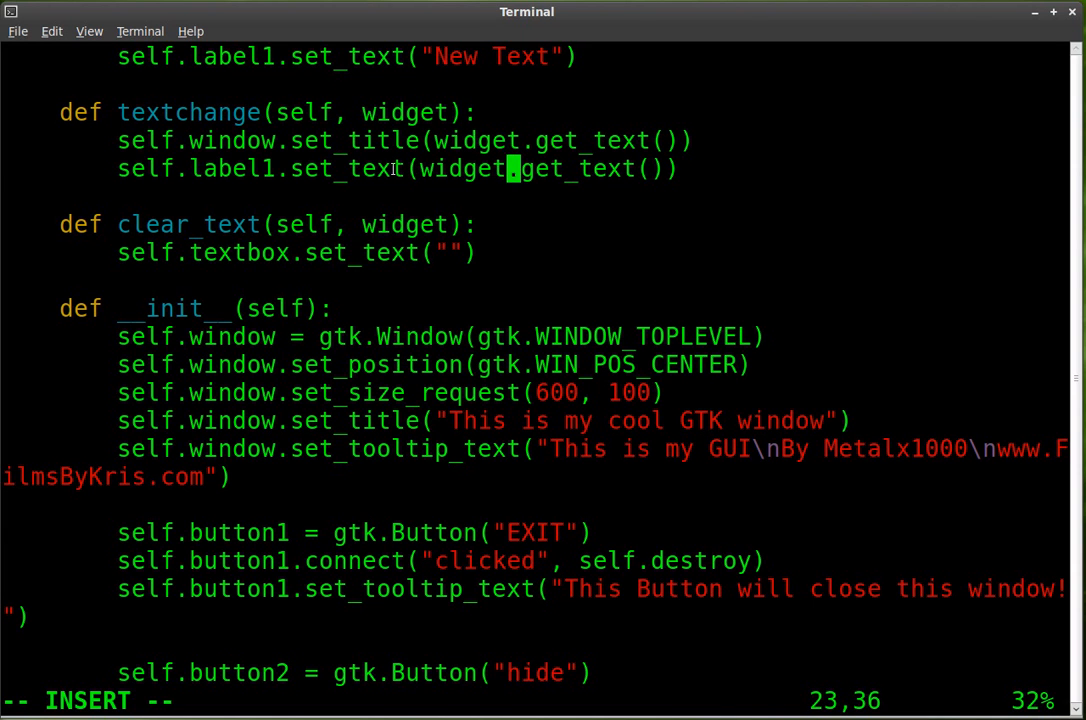
mouse_move(370, 168)
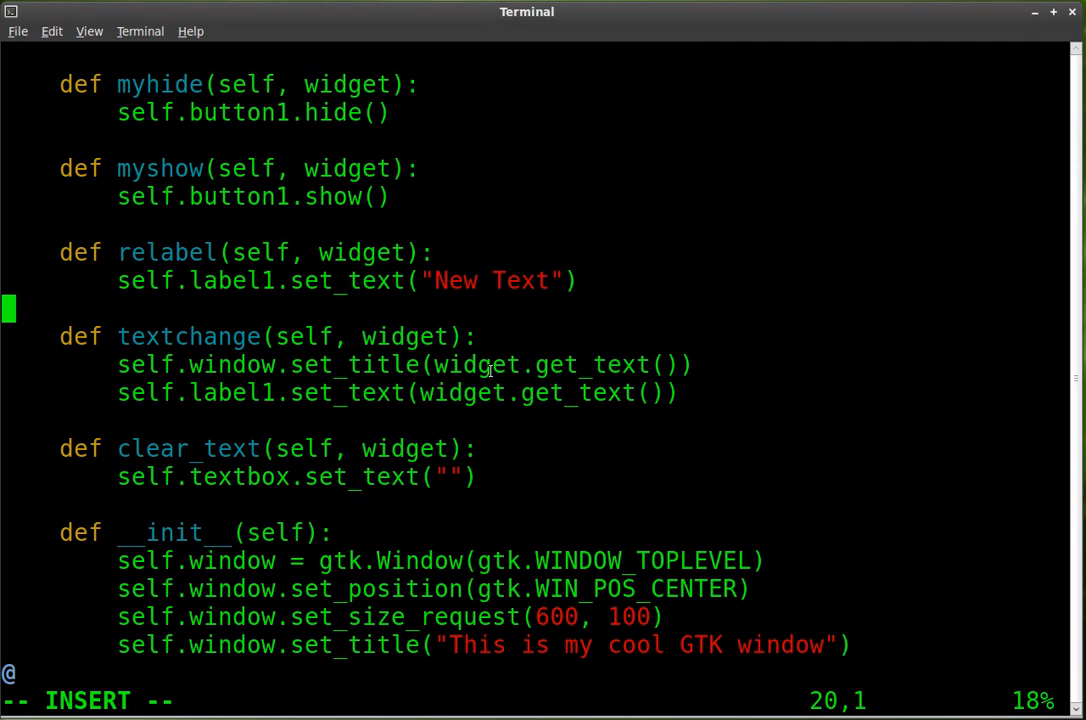
double_click(540, 364)
type("./win.py")
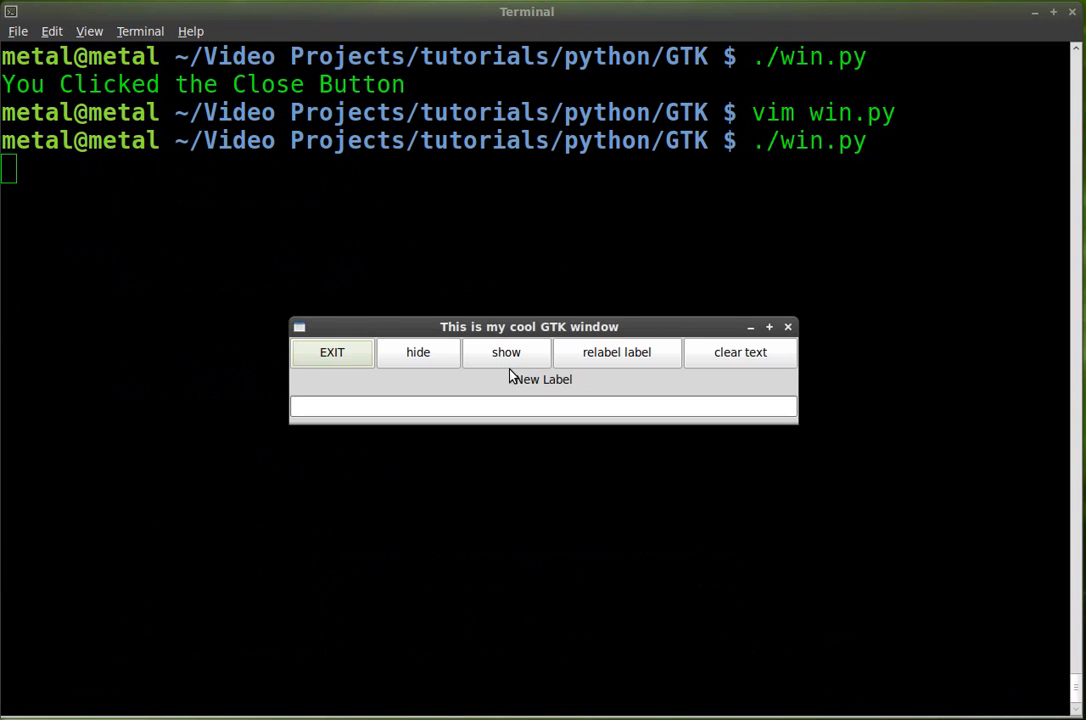
Step: Type 'dfgdfgdfhdfh' into the relaunched window's text field to check title and label
type("dfgdfgdfhdfh")
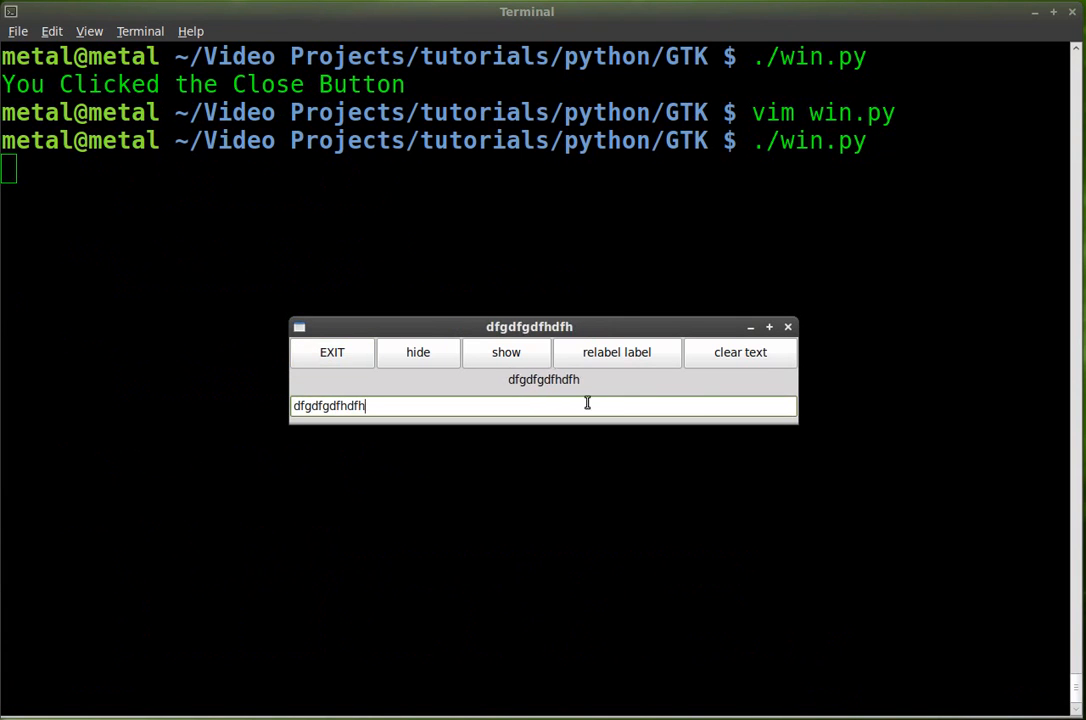
Step: Type 'fdh' into the text field, then exit the GTK window
type("fdh")
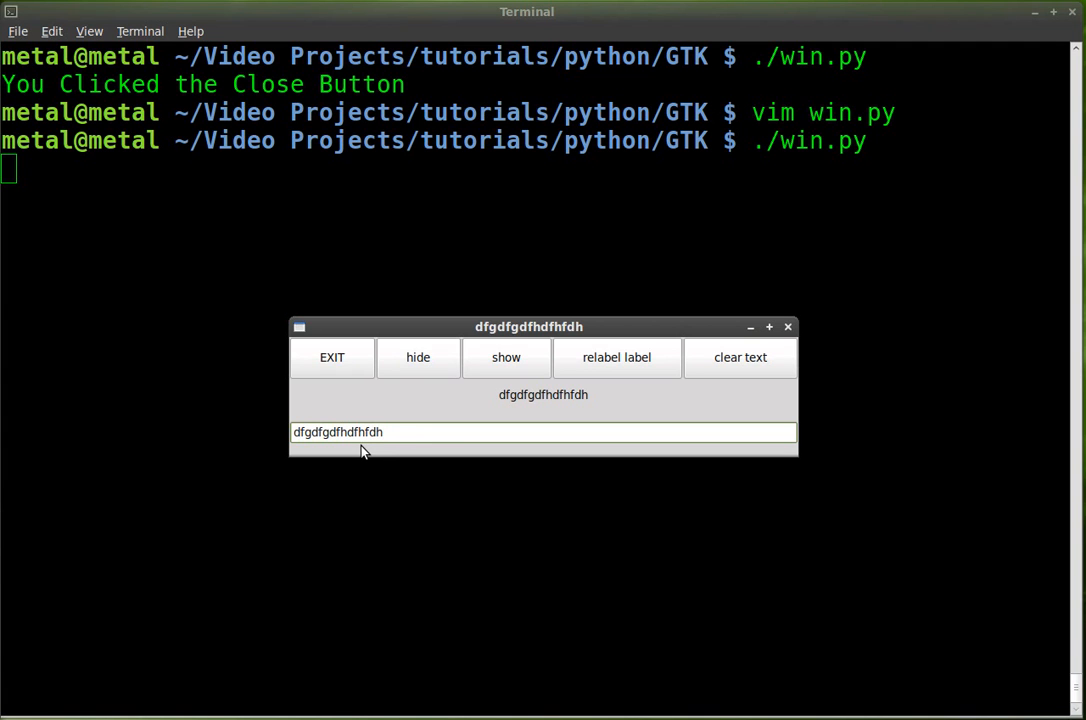
mouse_move(555, 405)
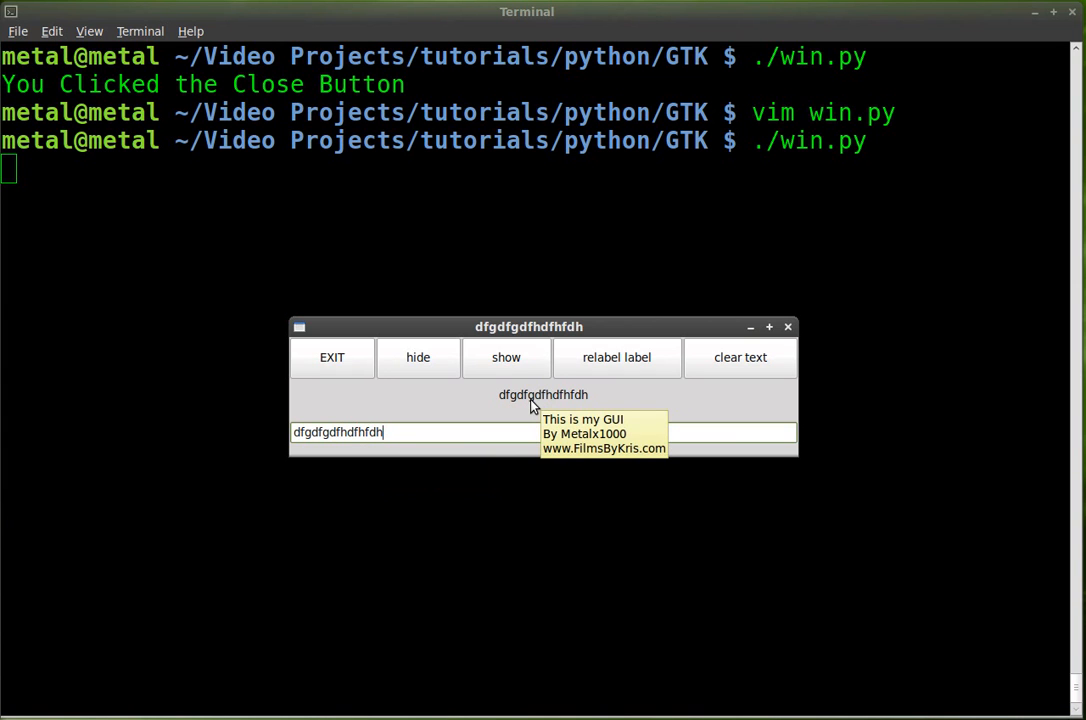
mouse_move(548, 407)
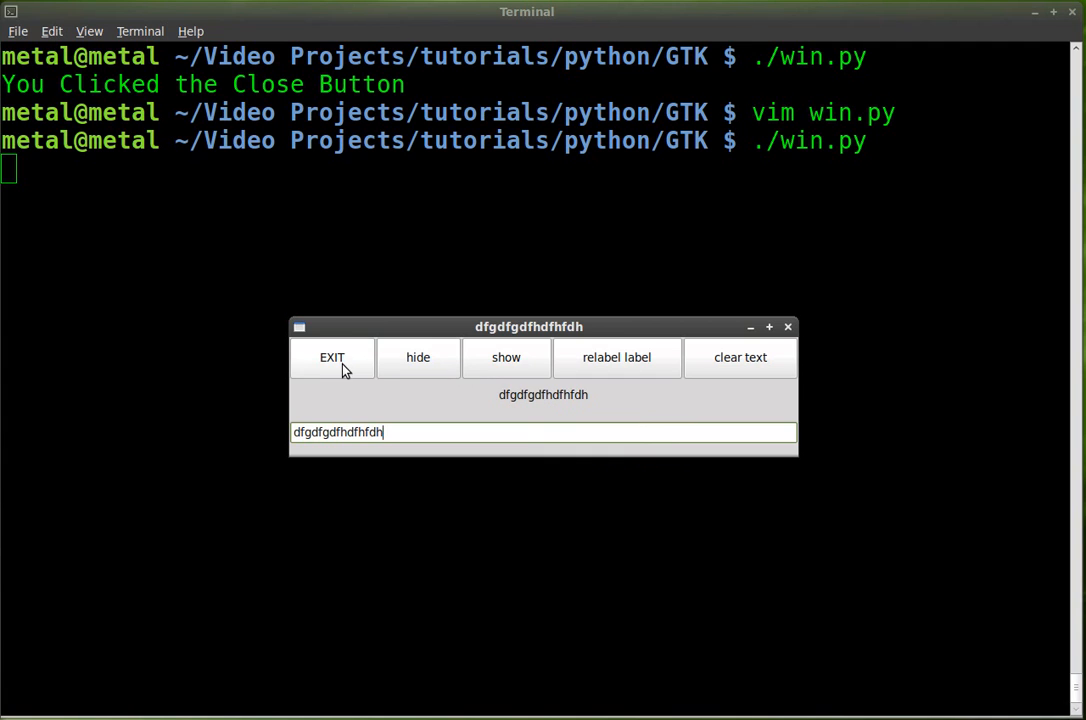
mouse_move(332, 357)
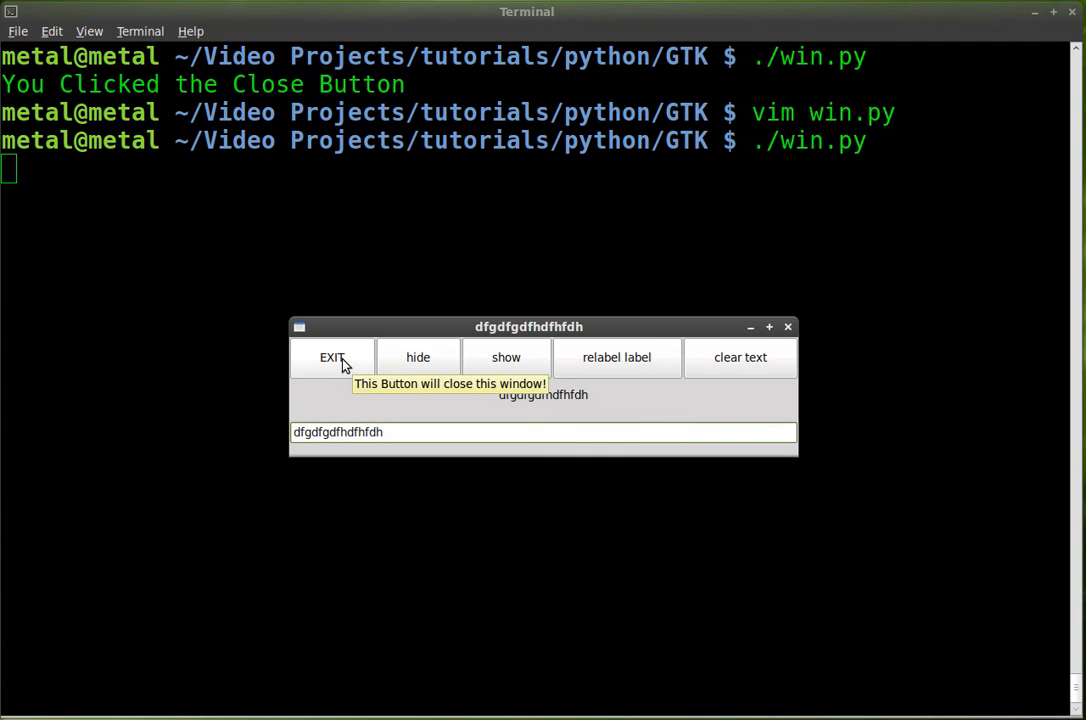
left_click(331, 357)
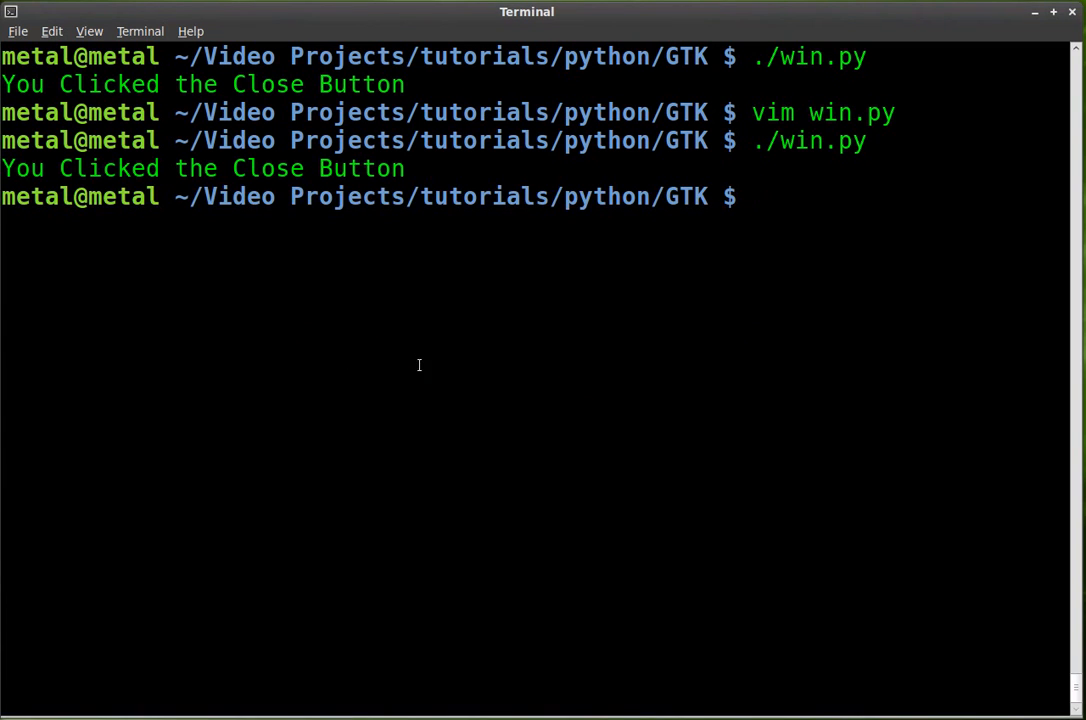